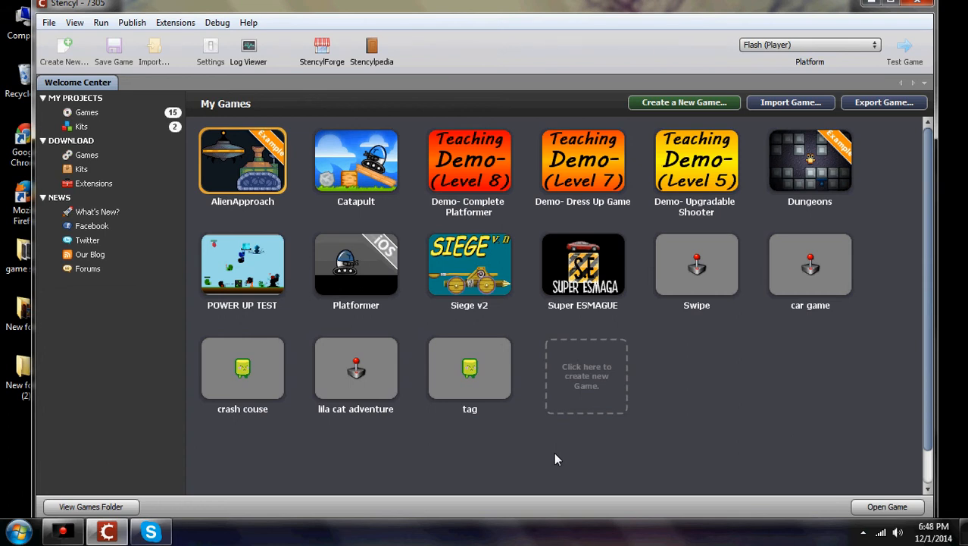
mouse_move(567, 439)
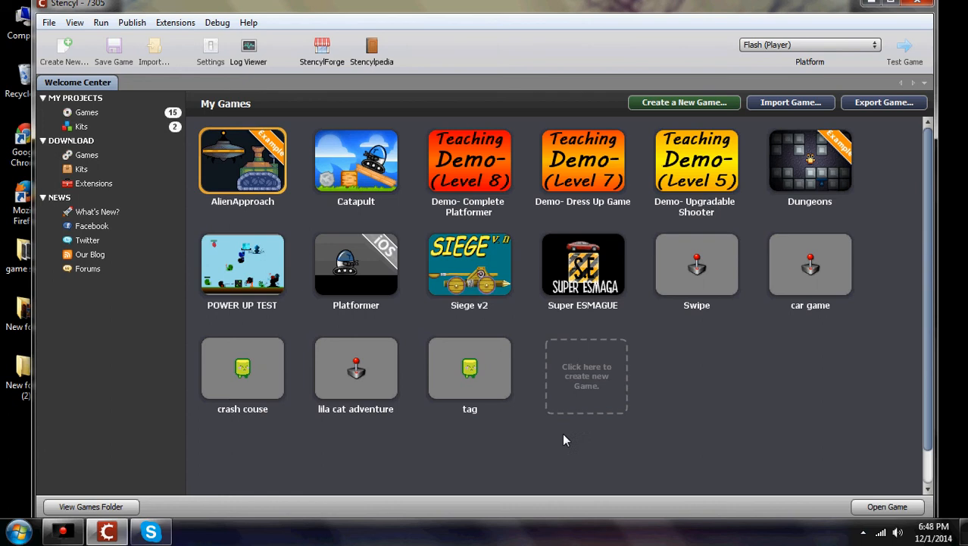
mouse_move(273, 29)
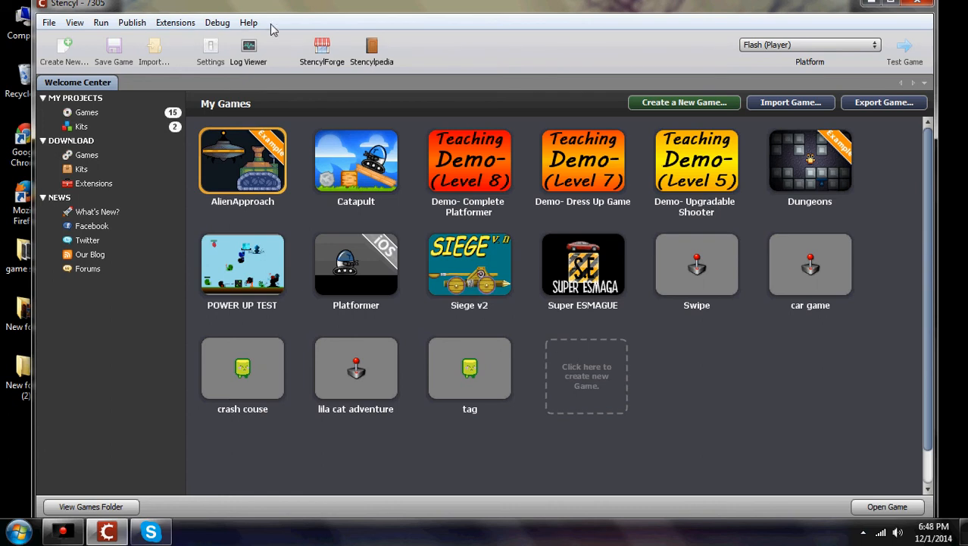
mouse_move(342, 86)
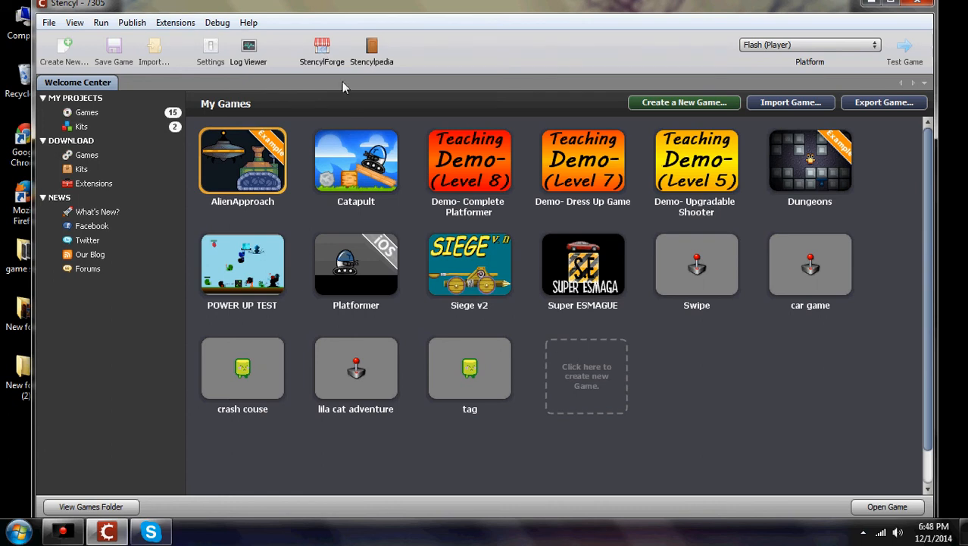
Show My Resources in StencylForge, listing the uploaded Official Crash Course Kit and kit
click(322, 49)
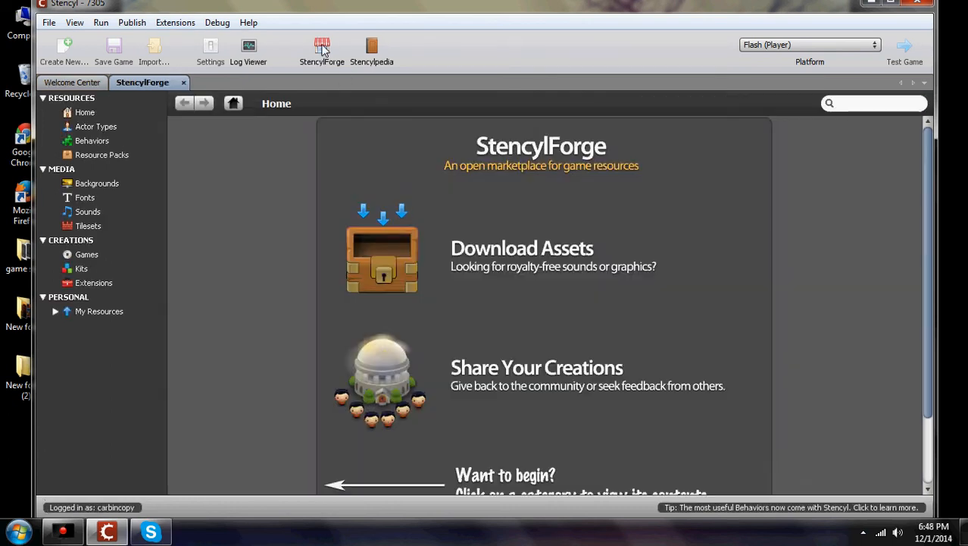
mouse_move(624, 437)
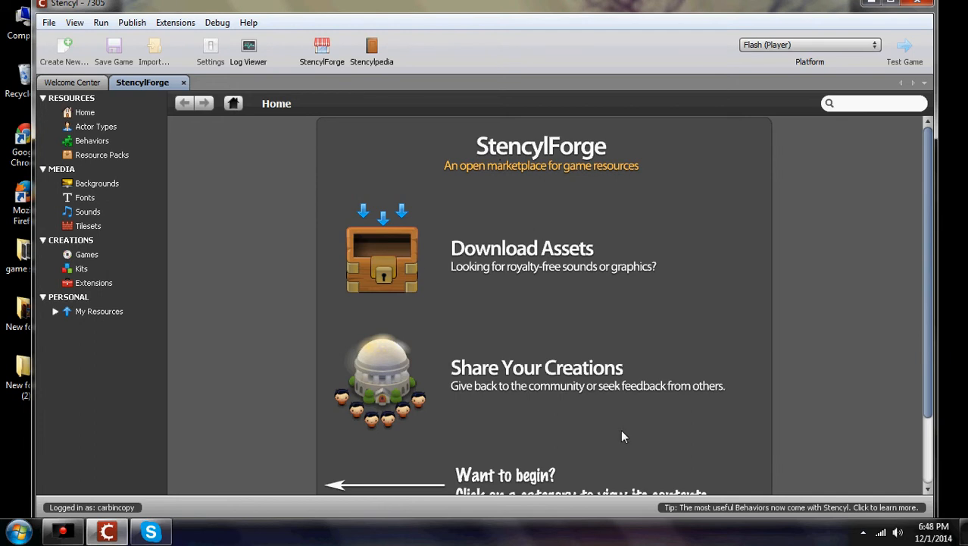
mouse_move(352, 238)
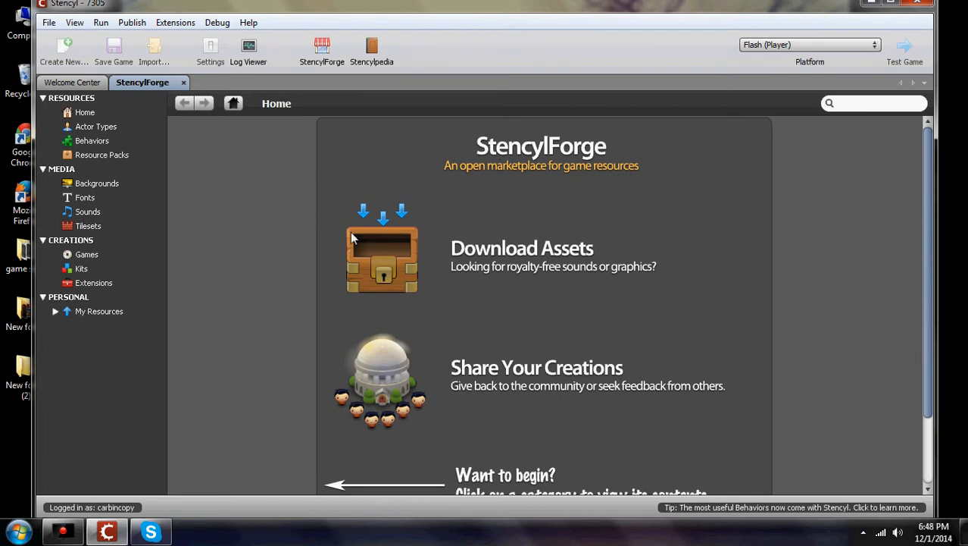
click(103, 310)
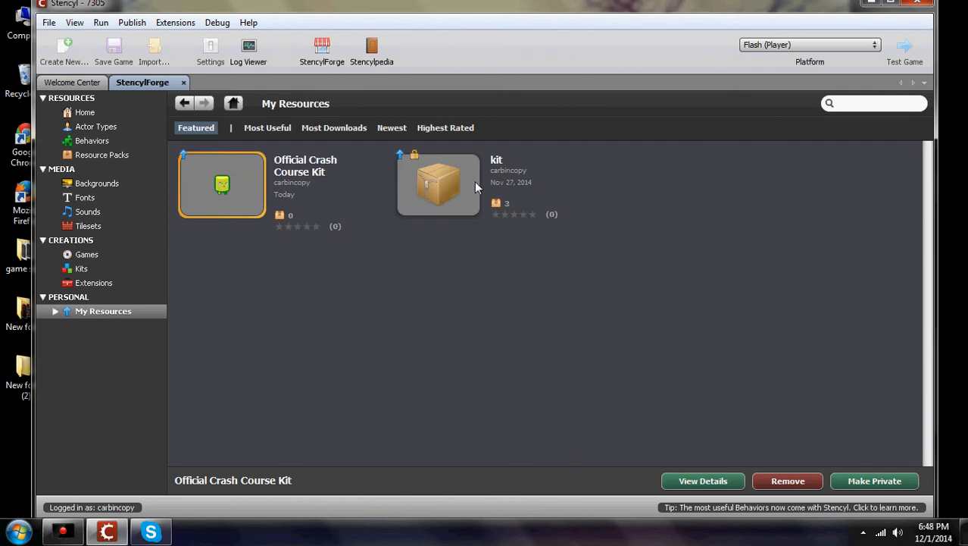
mouse_move(430, 282)
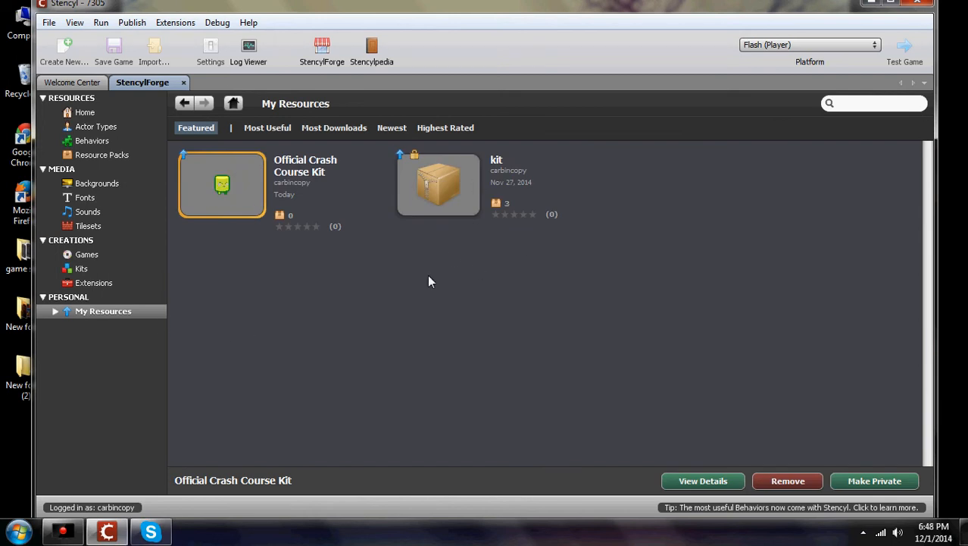
mouse_move(296, 221)
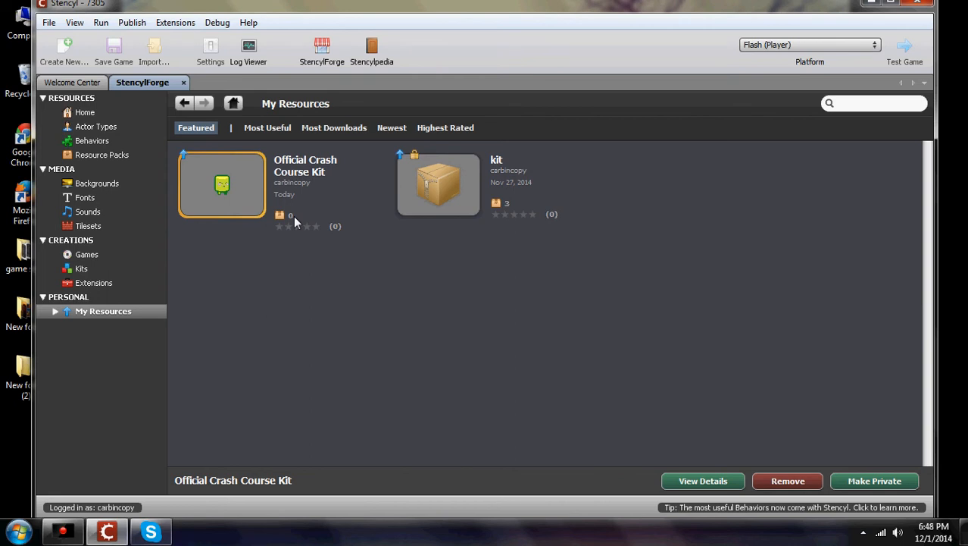
mouse_move(300, 170)
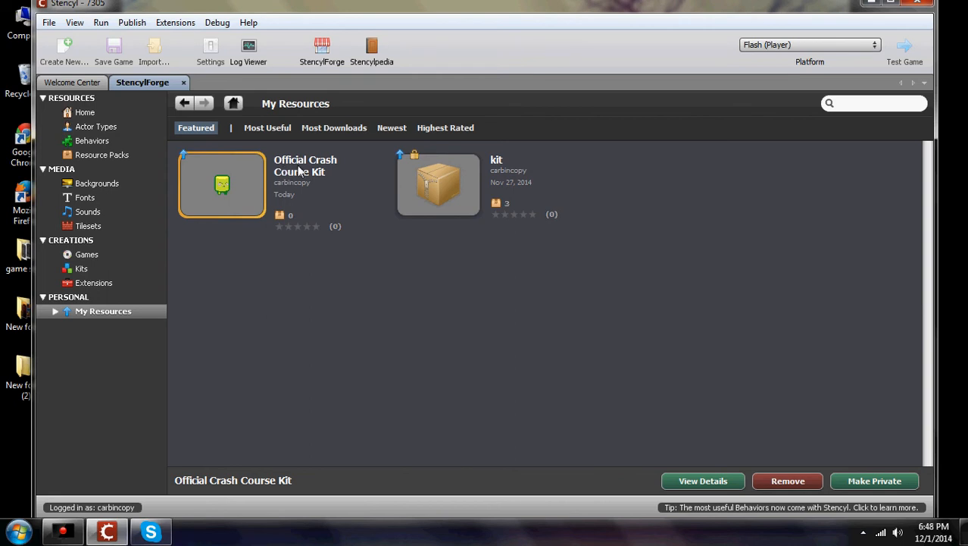
mouse_move(323, 252)
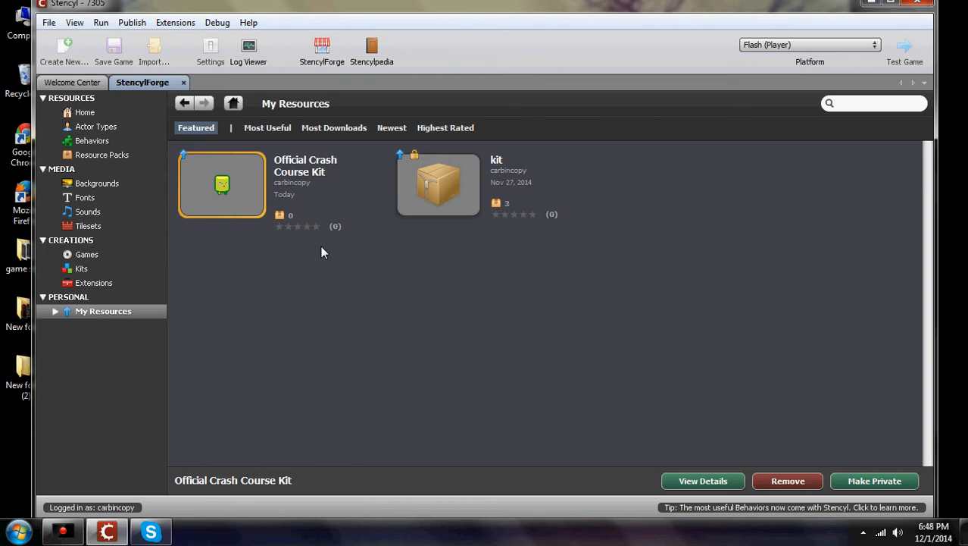
mouse_move(300, 206)
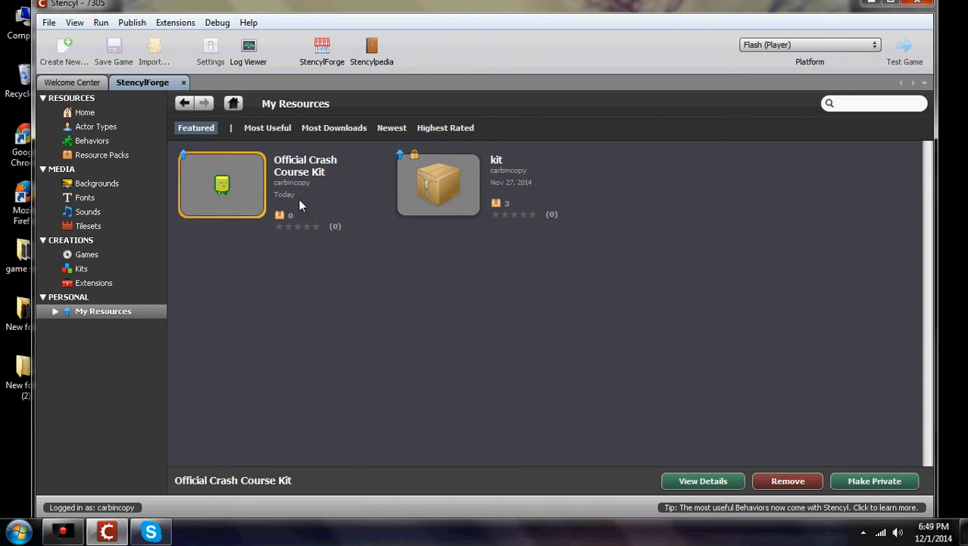
mouse_move(153, 99)
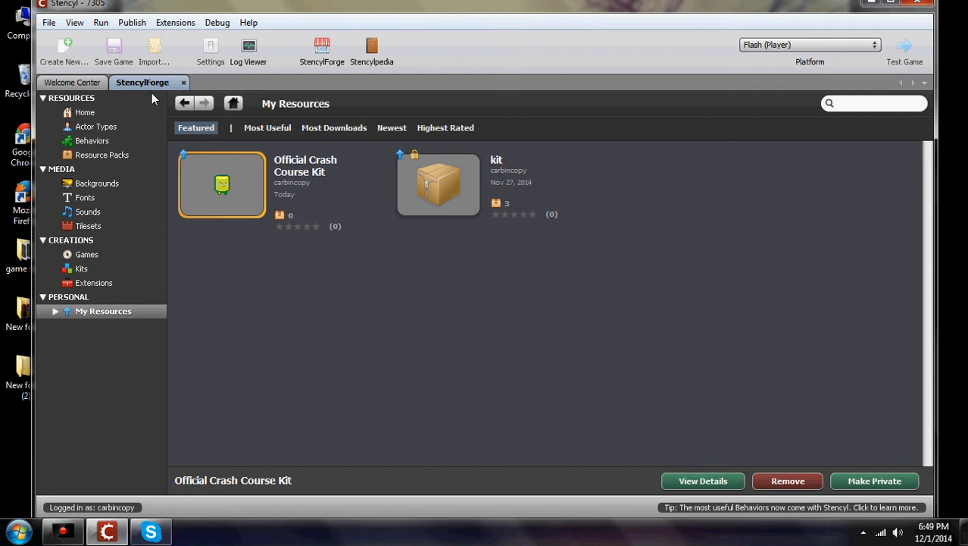
From the games list, open the tag project and start opening its lv1 scene
click(73, 82)
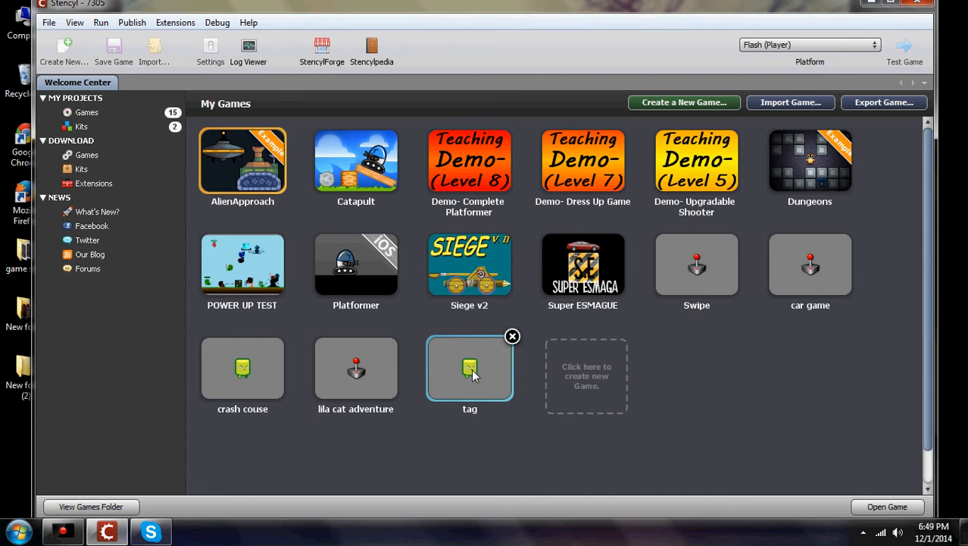
double_click(470, 368)
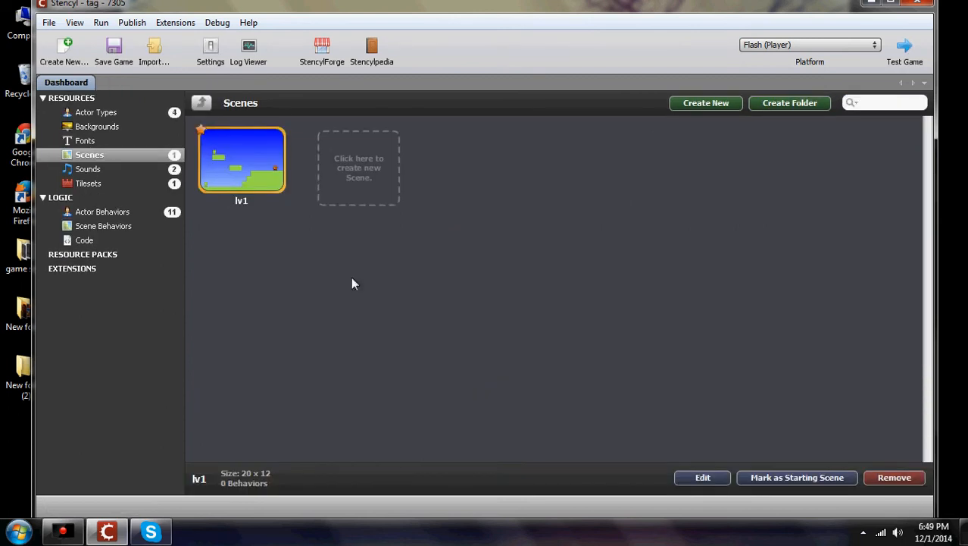
mouse_move(242, 169)
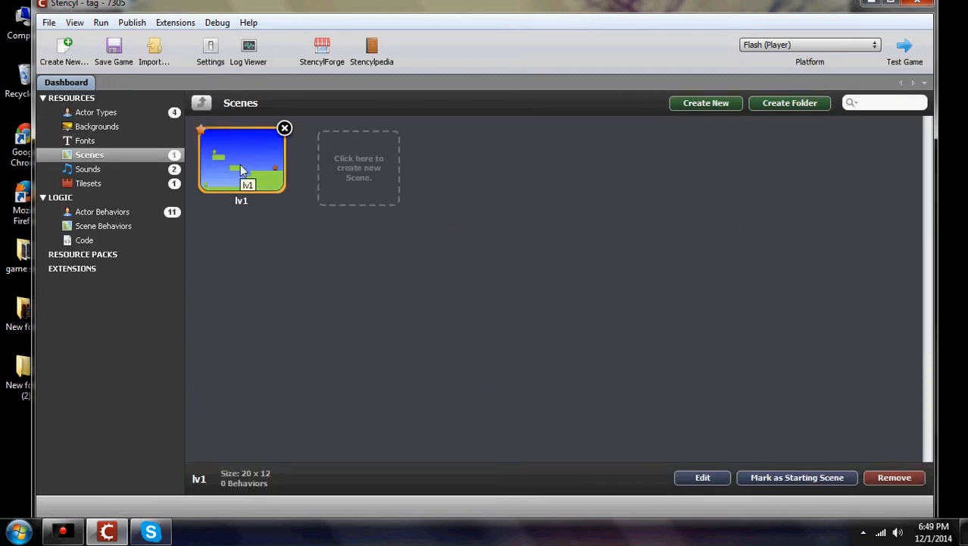
double_click(241, 159)
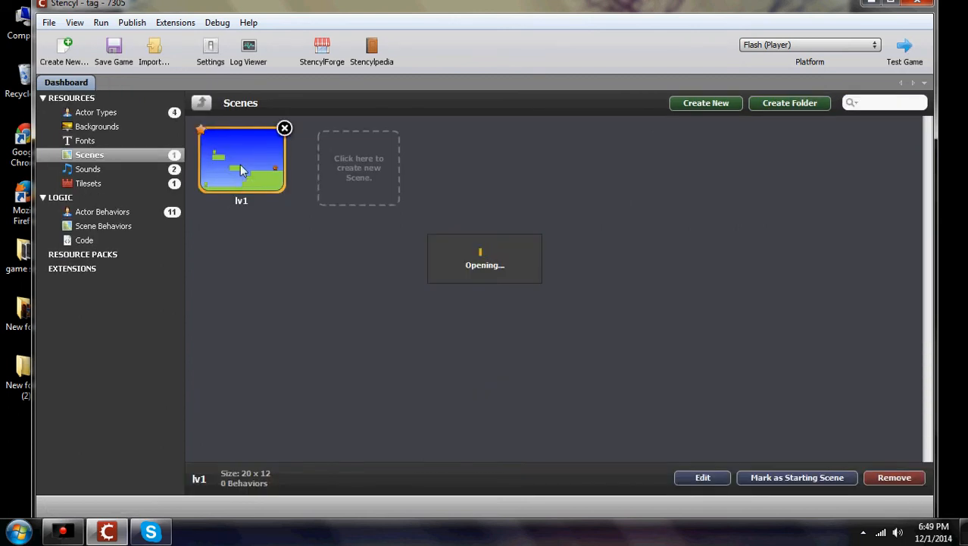
Load lv1 in the Scene Designer with its grassy platforms and actors, then start a test run
double_click(241, 159)
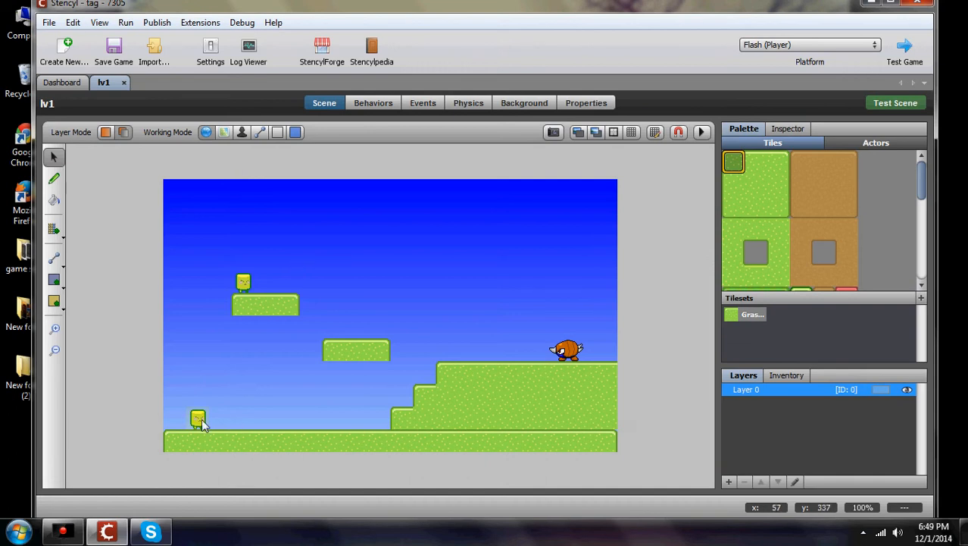
mouse_move(198, 421)
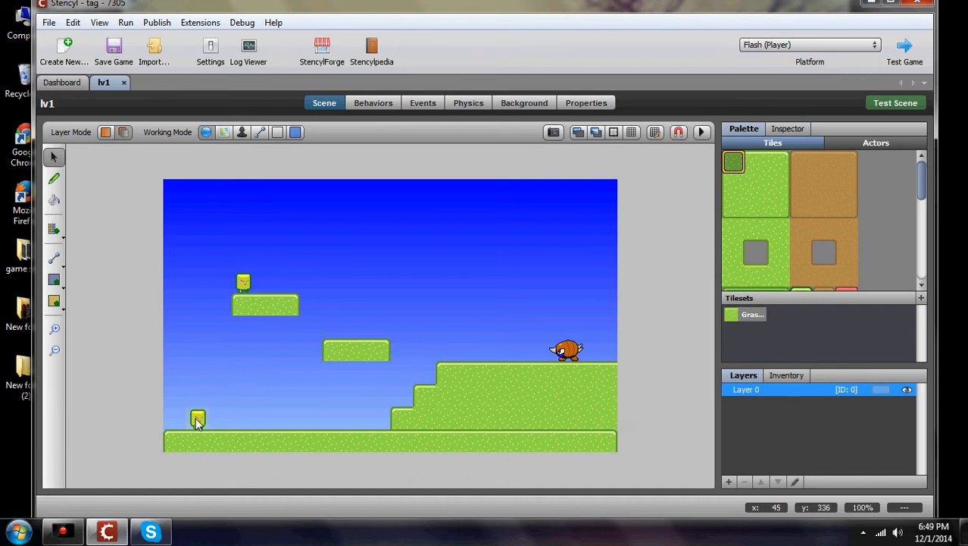
mouse_move(242, 286)
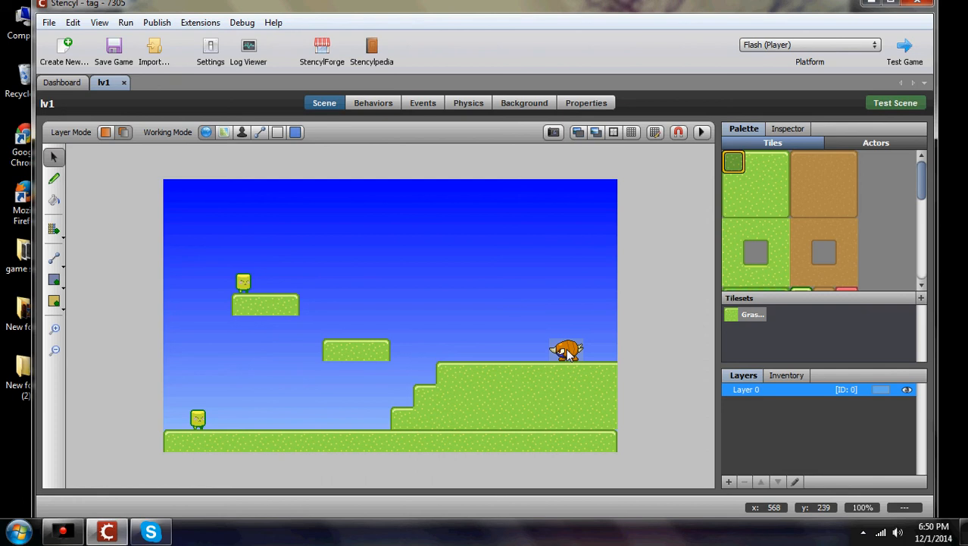
mouse_move(531, 315)
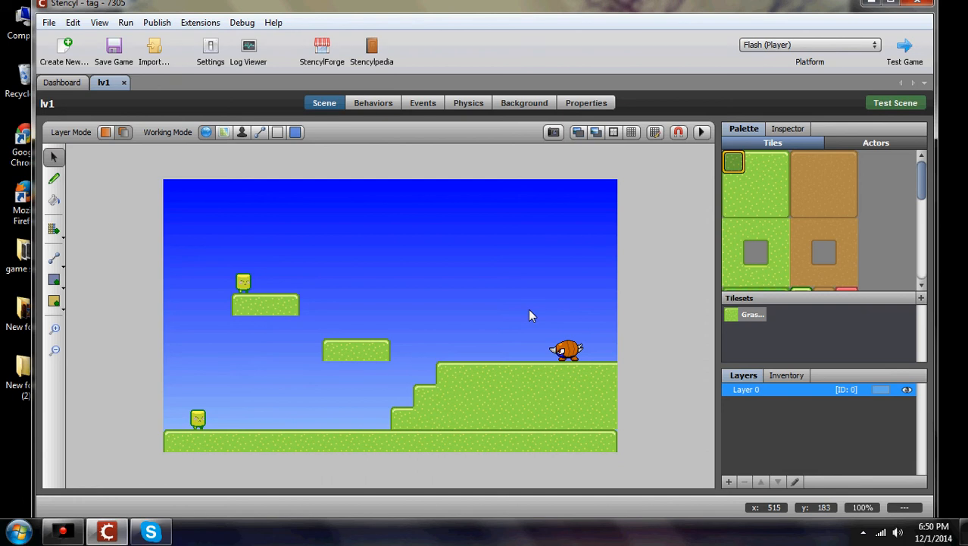
mouse_move(468, 313)
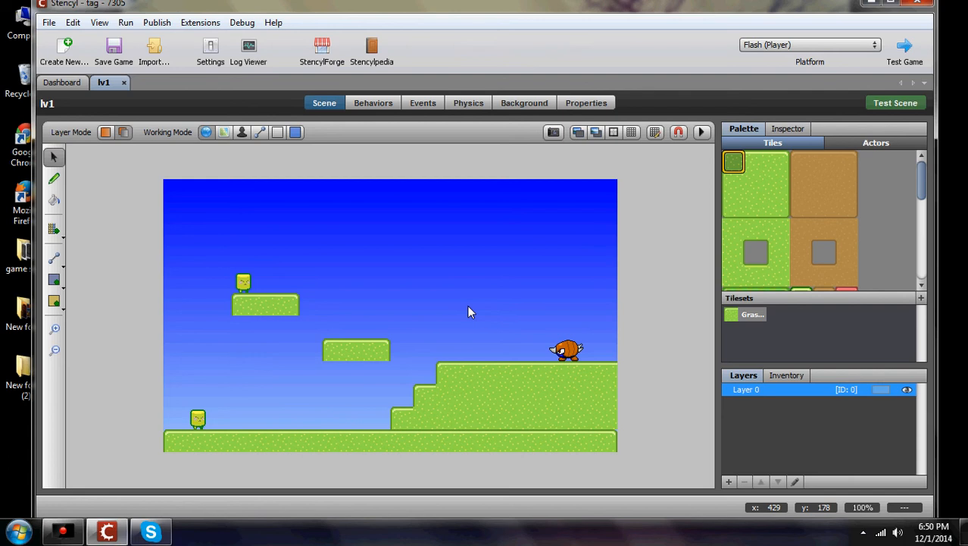
mouse_move(470, 313)
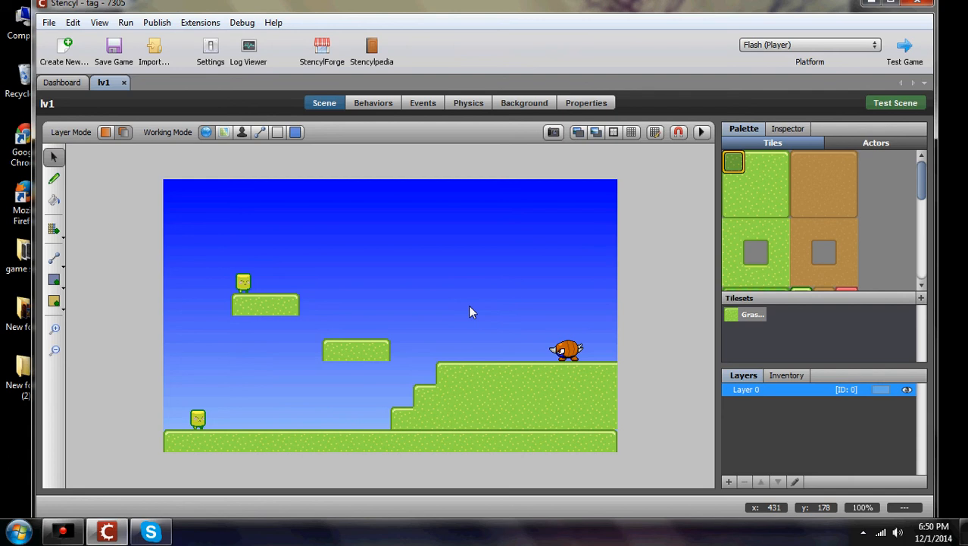
mouse_move(908, 59)
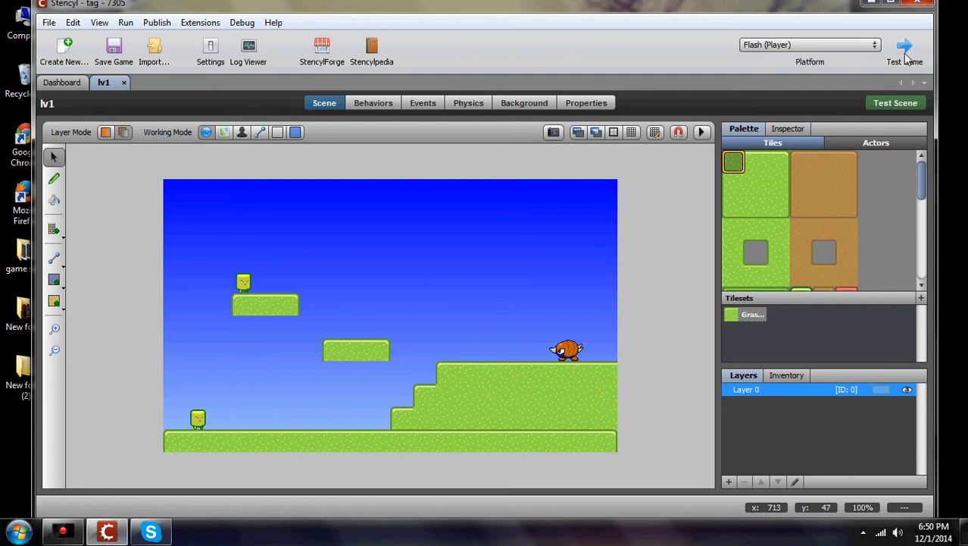
click(905, 48)
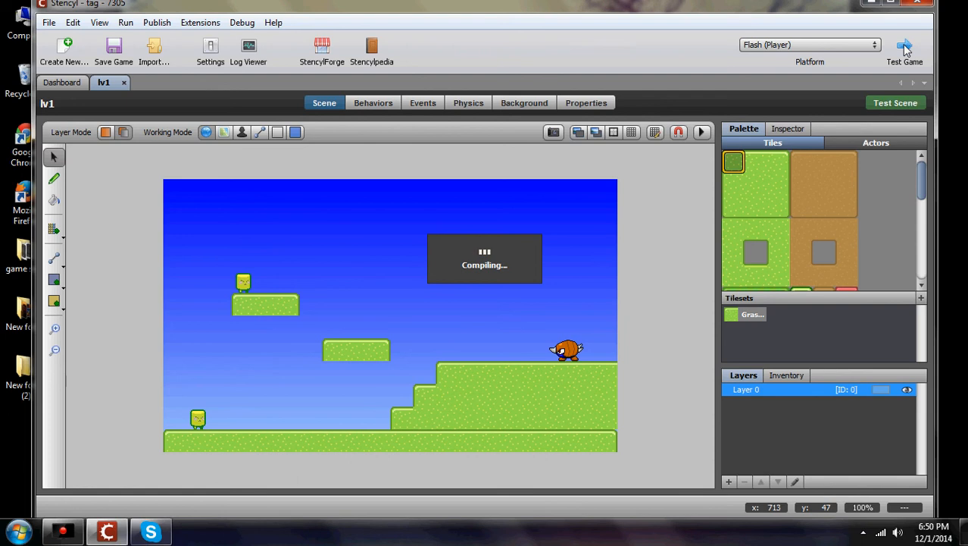
Launch the compiled tag build in Flash Player via Test Game
click(905, 47)
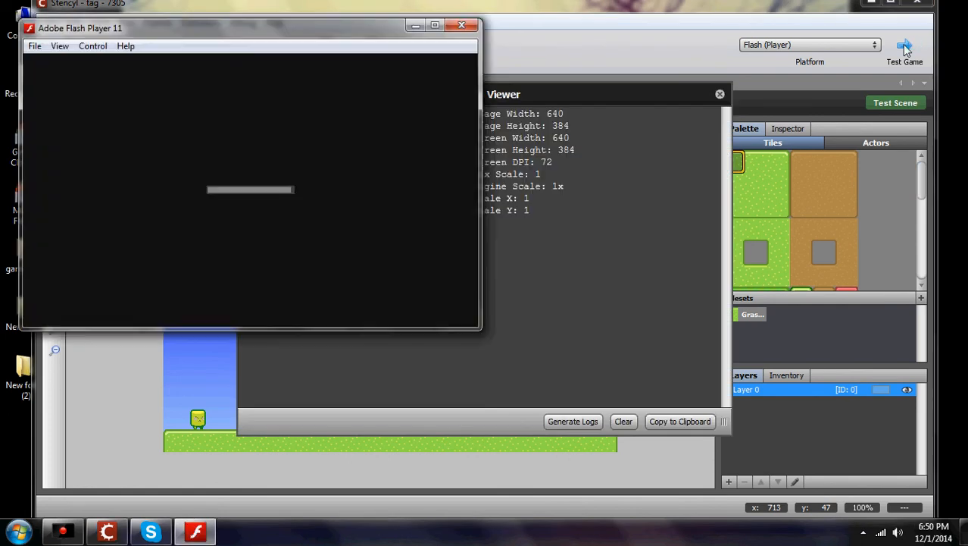